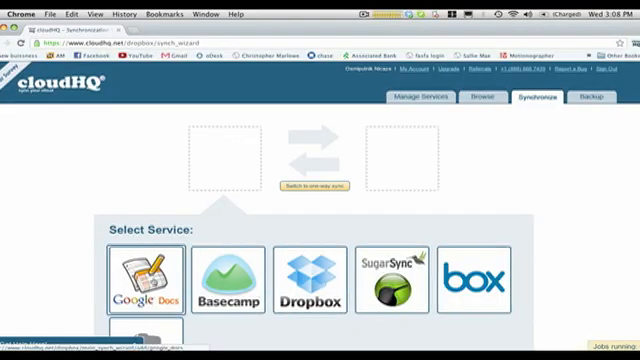
- Set a Google Docs top-level folder as the first service of the sync pair
click(140, 278)
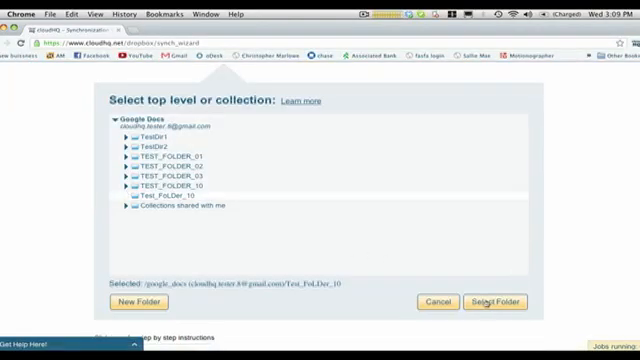
click(506, 300)
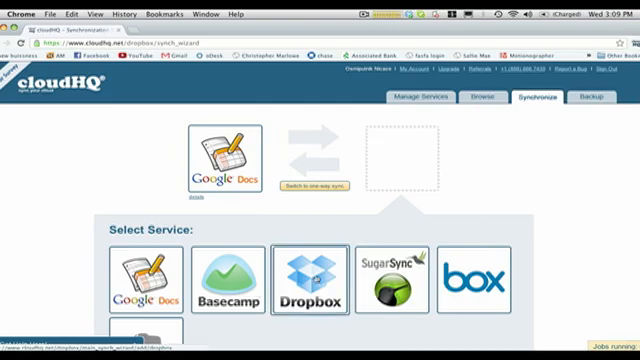